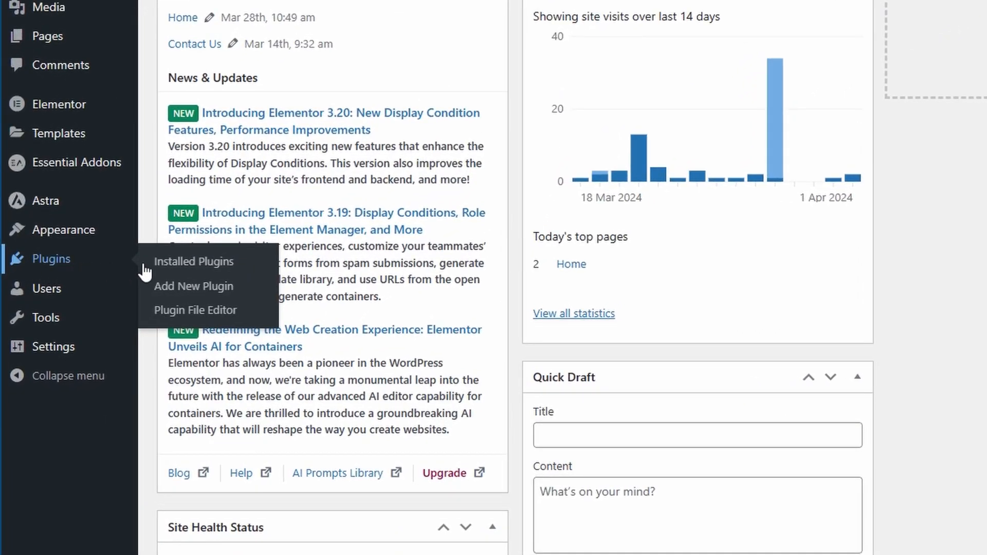
Step: Find the Duplicate Page plugin by searching 'duplicate' and install and activate it
left_click(194, 286)
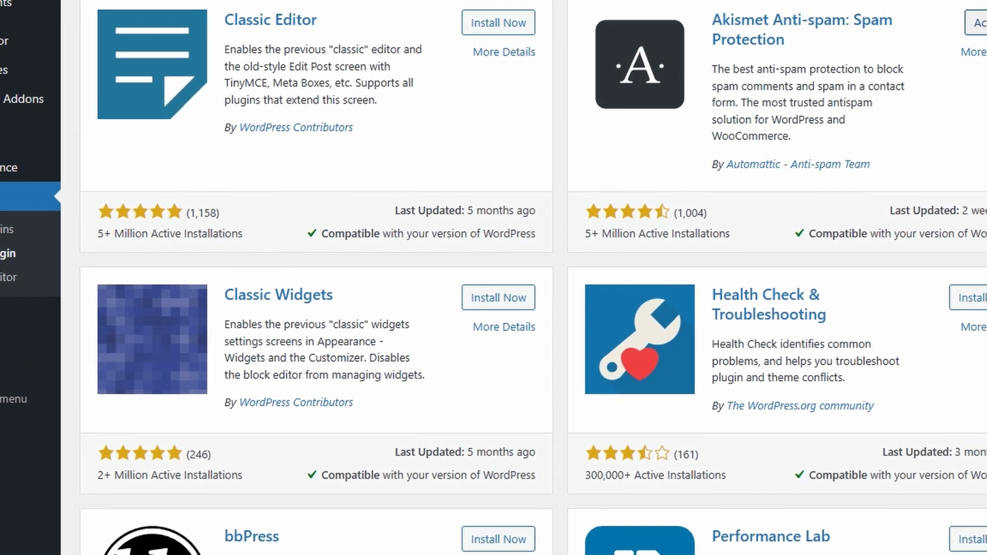
type("duplicate")
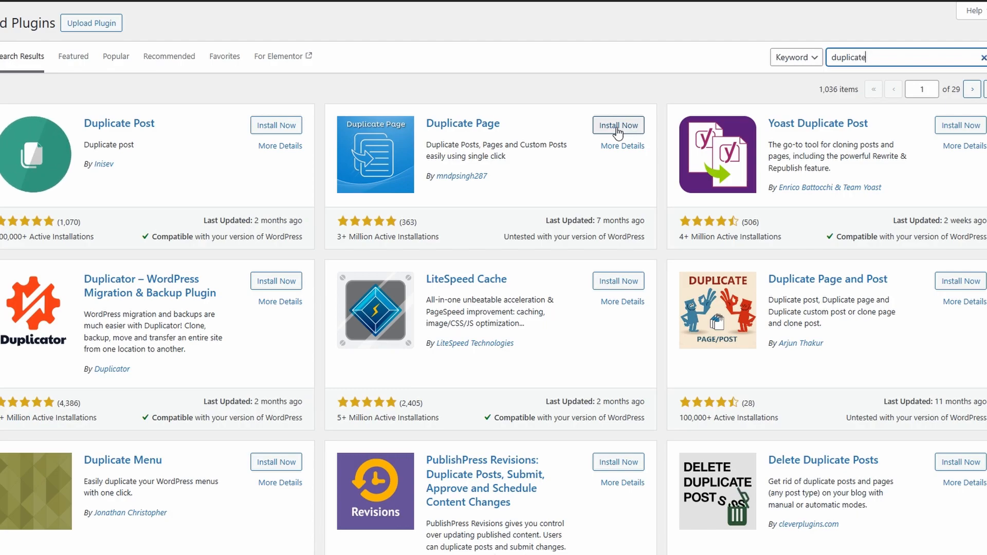
left_click(617, 125)
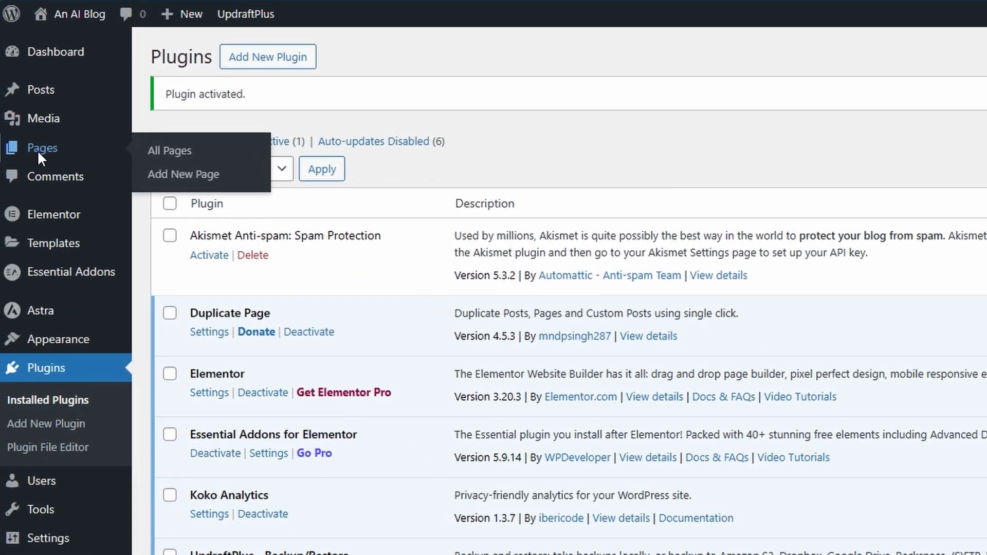
Step: Duplicate Sample Page from All Pages, creating a second draft copy in the list
left_click(169, 149)
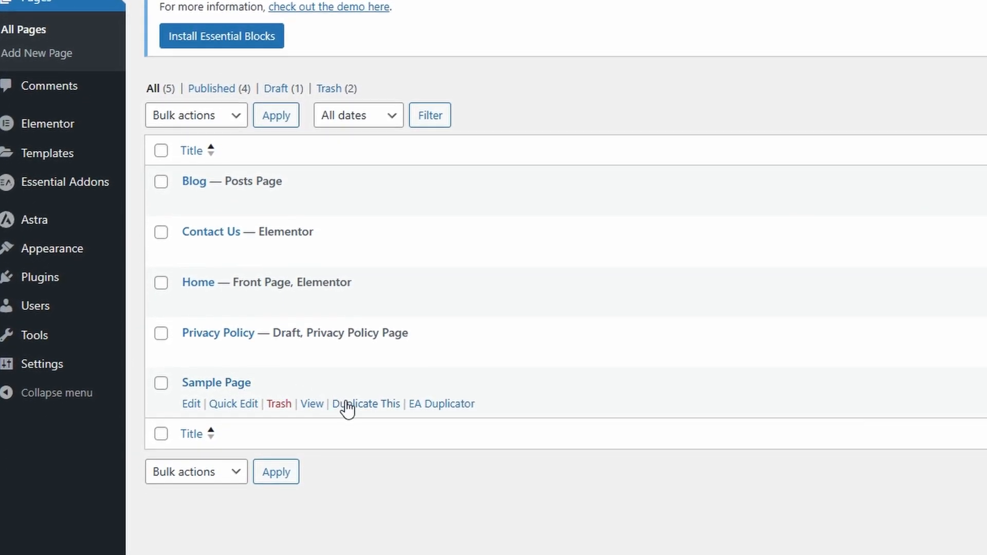
left_click(365, 404)
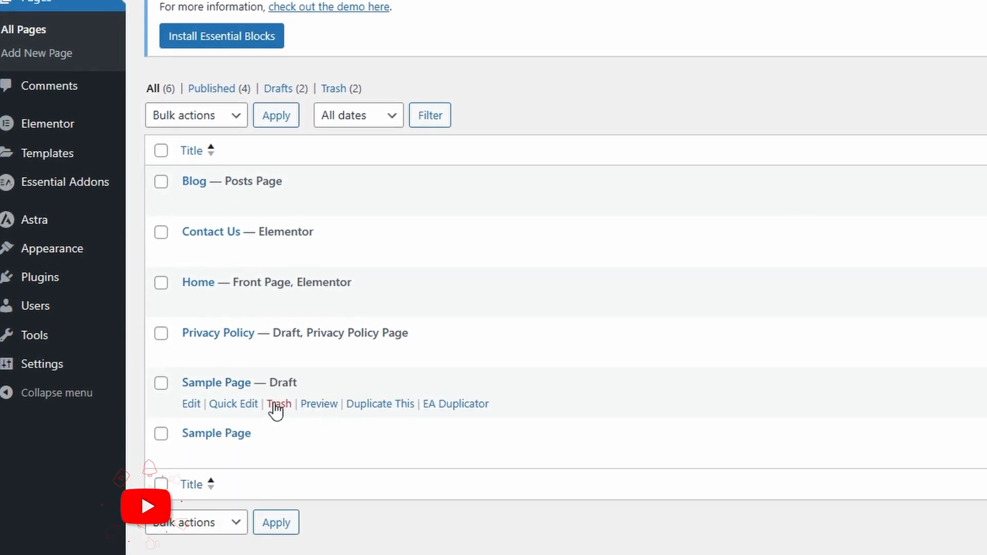
mouse_move(215, 409)
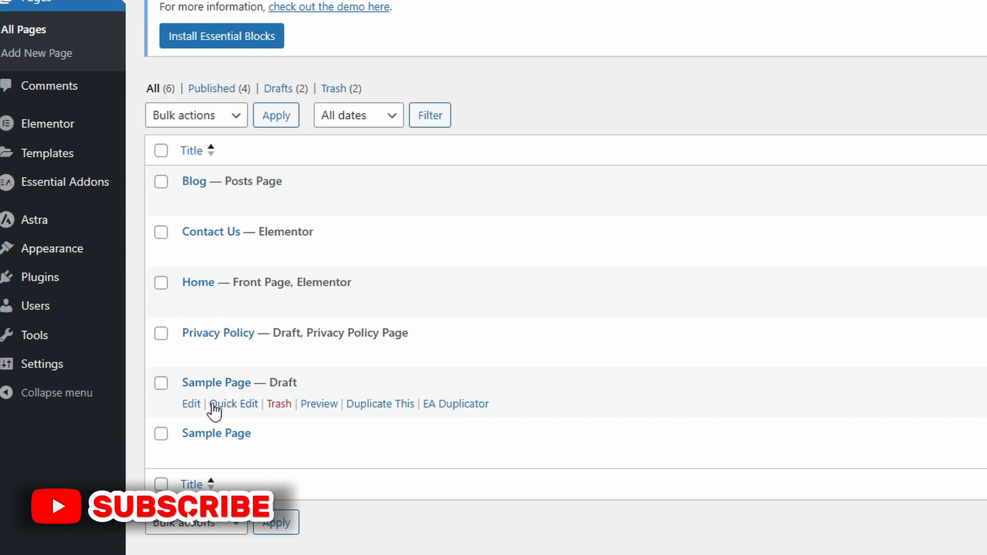